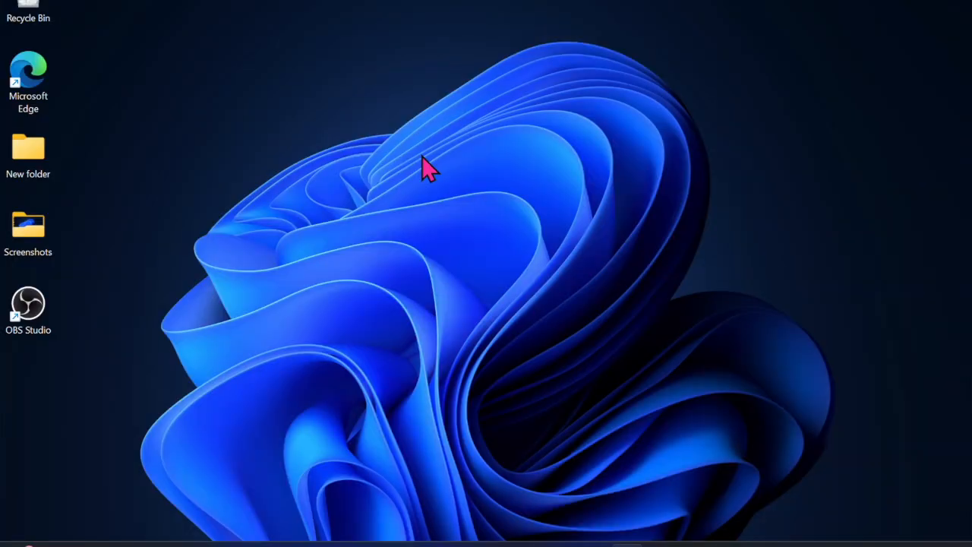
{"action": "mouse_move", "coordinate": [930, 447]}
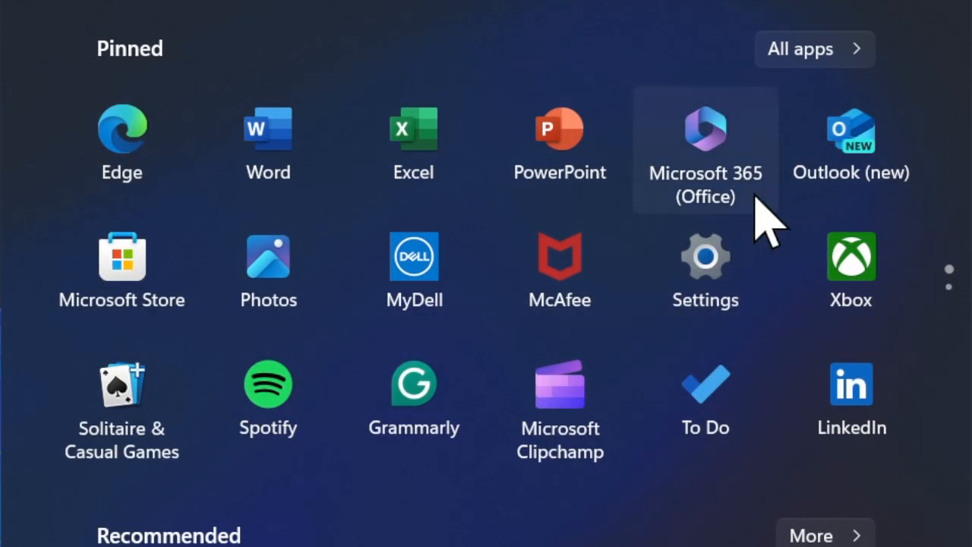
Launch Settings from Start and select the System category in the sidebar.
{"action": "left_click", "coordinate": [705, 255]}
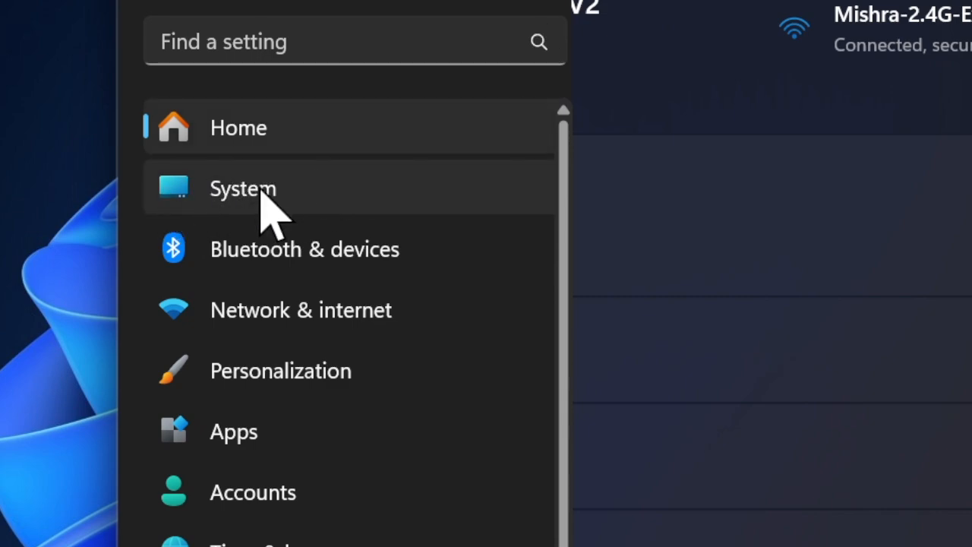
{"action": "left_click", "coordinate": [243, 189]}
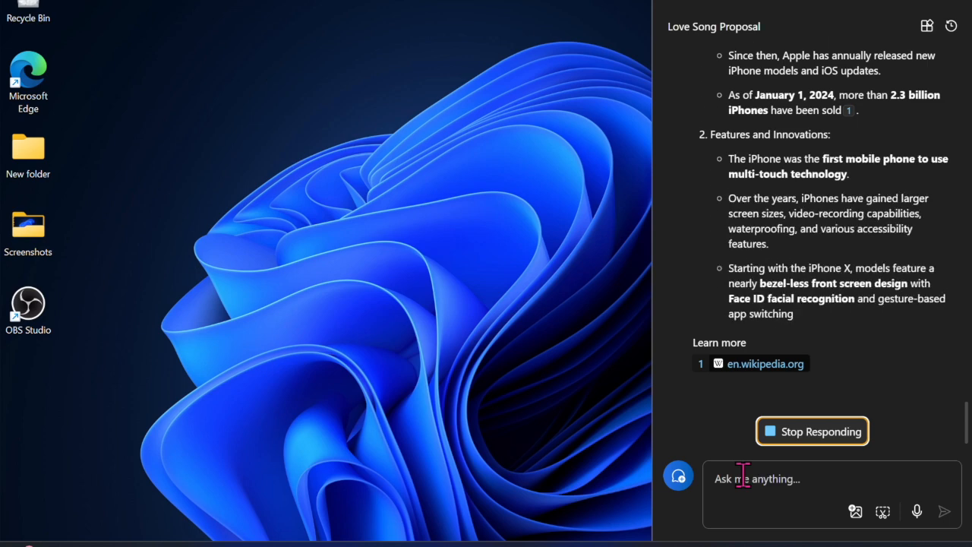
Scroll the Copilot pane and enter the question asking where New Delhi is.
{"action": "scroll", "scroll_direction": "down", "scroll_amount": 3}
{"action": "type", "text": "Where is New"}
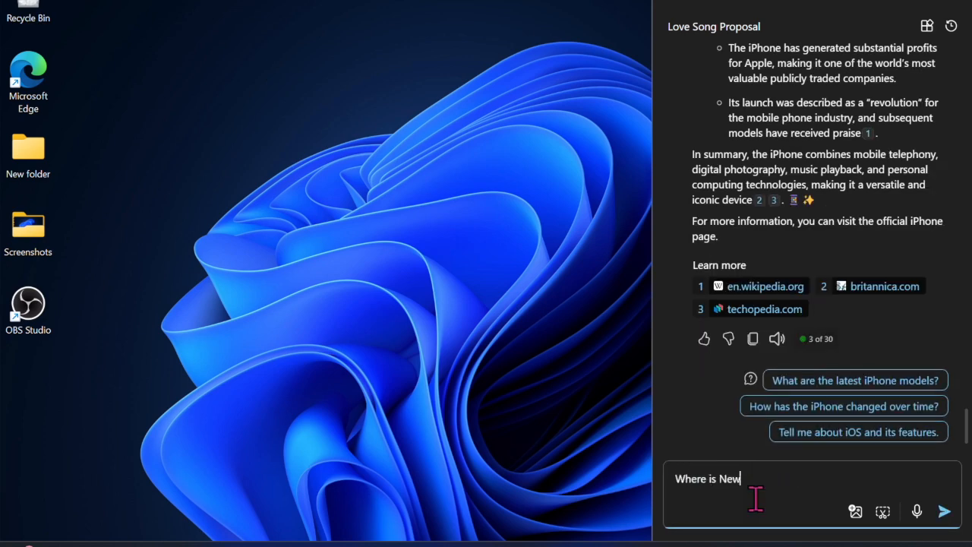
{"action": "type", "text": "Delhi?"}
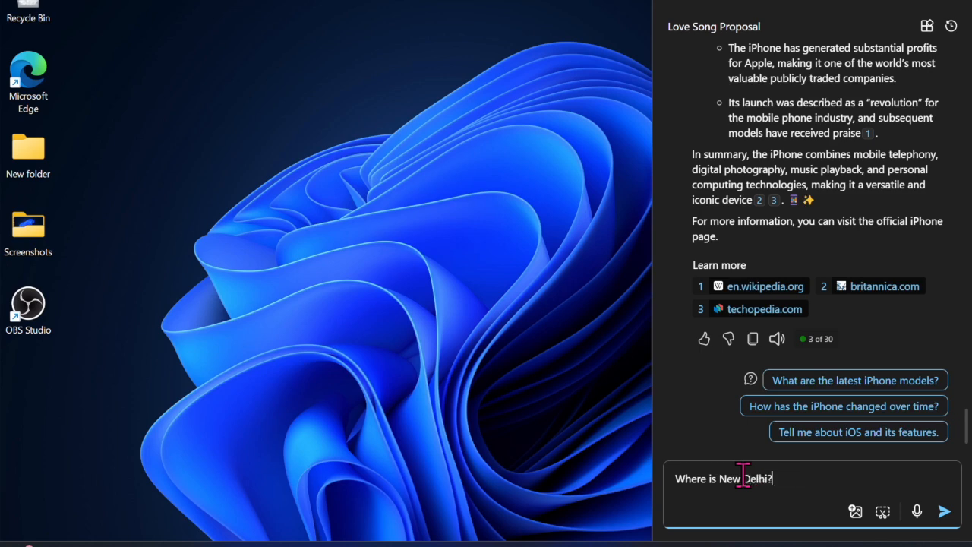